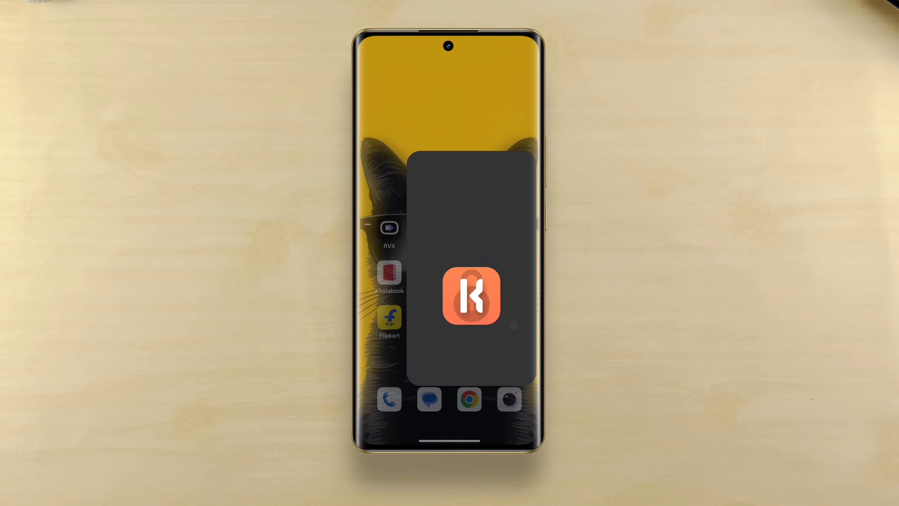
- Go through the welcome and community pages with Location switched off, reaching Select folder
click(470, 296)
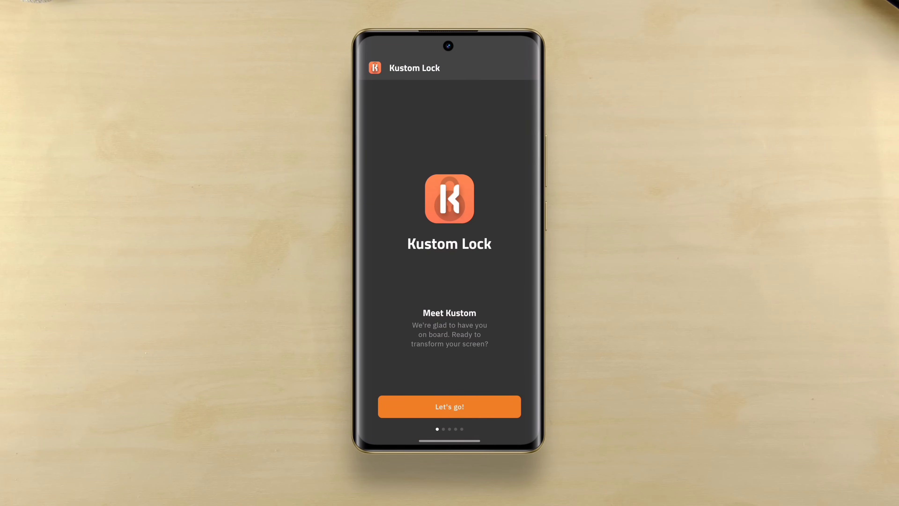
click(449, 406)
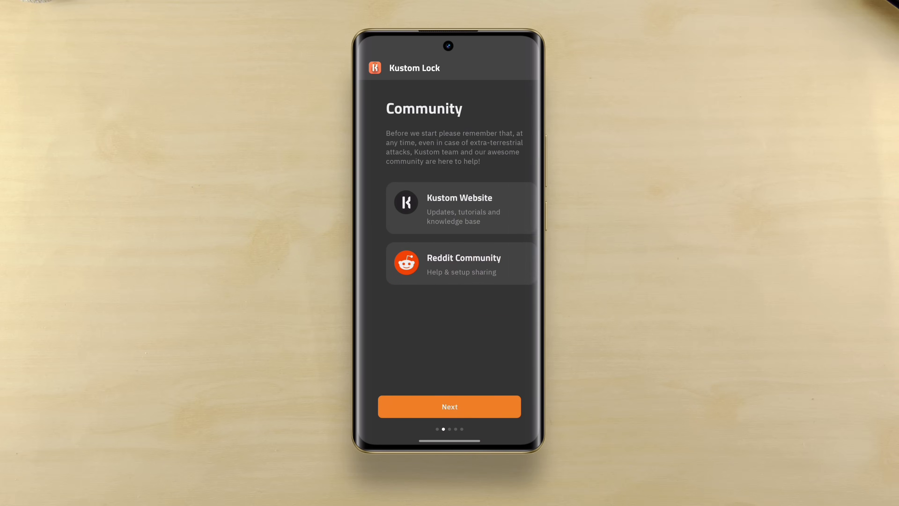
click(450, 406)
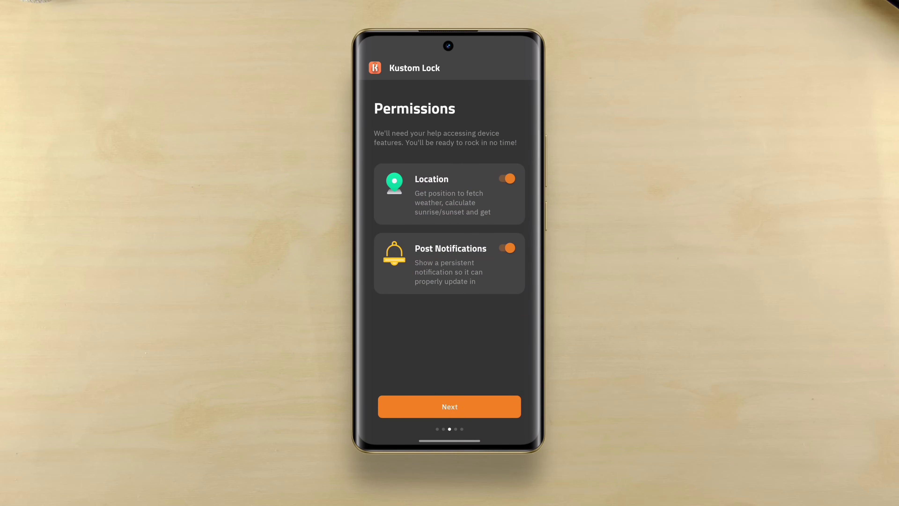
click(506, 179)
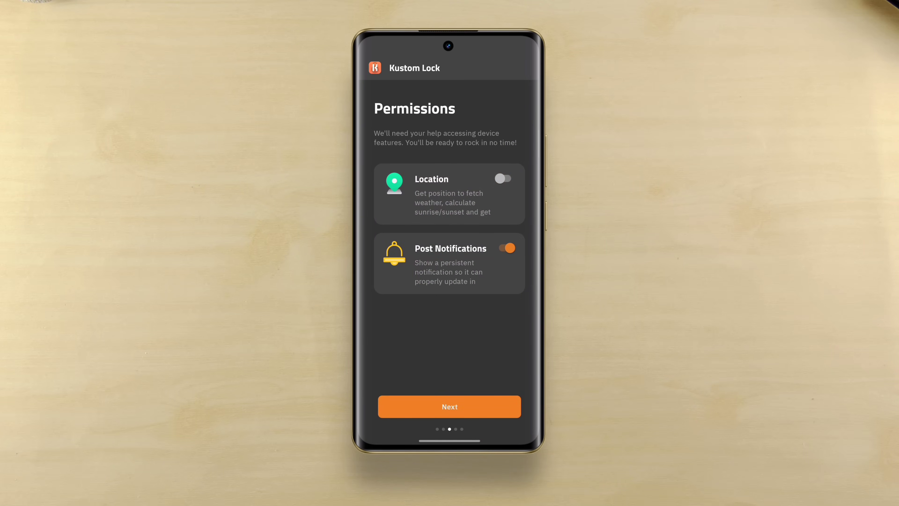
click(450, 406)
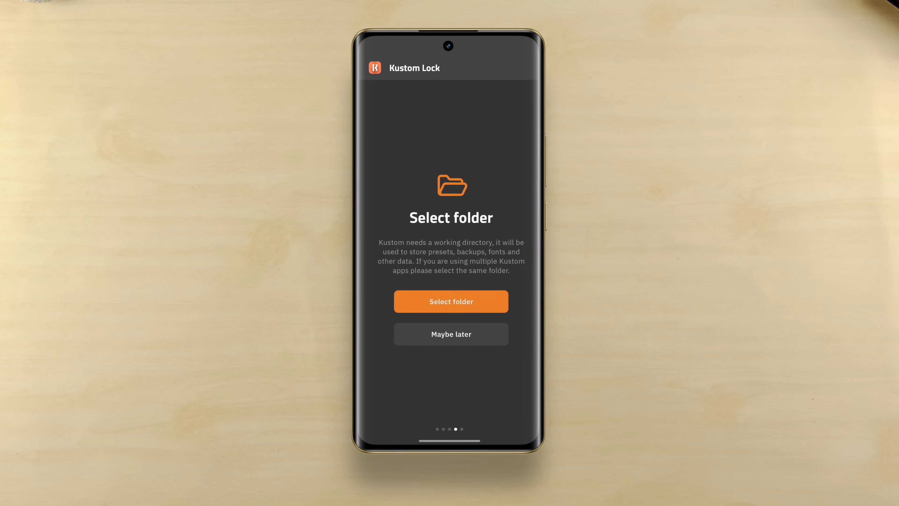
- Create a new 'Kustom' folder on the OnePlus Nord 4 root and use it as the working folder
click(451, 301)
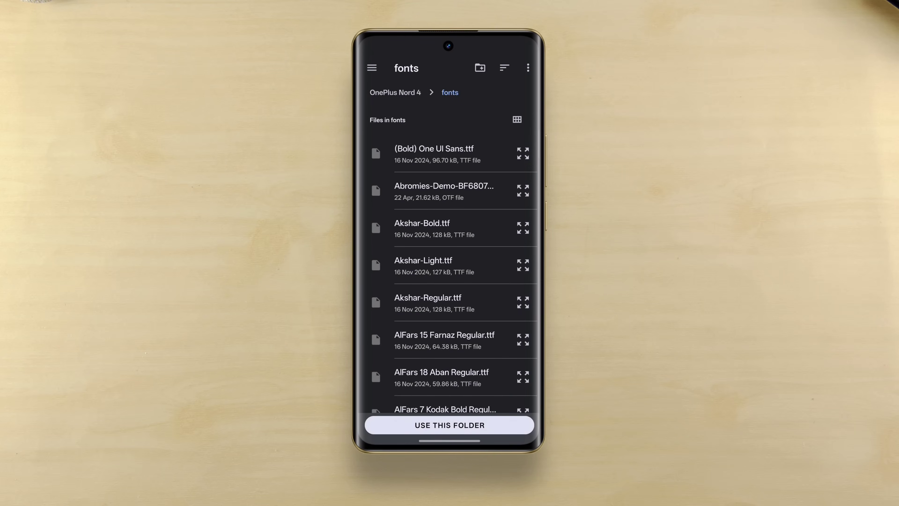
click(394, 92)
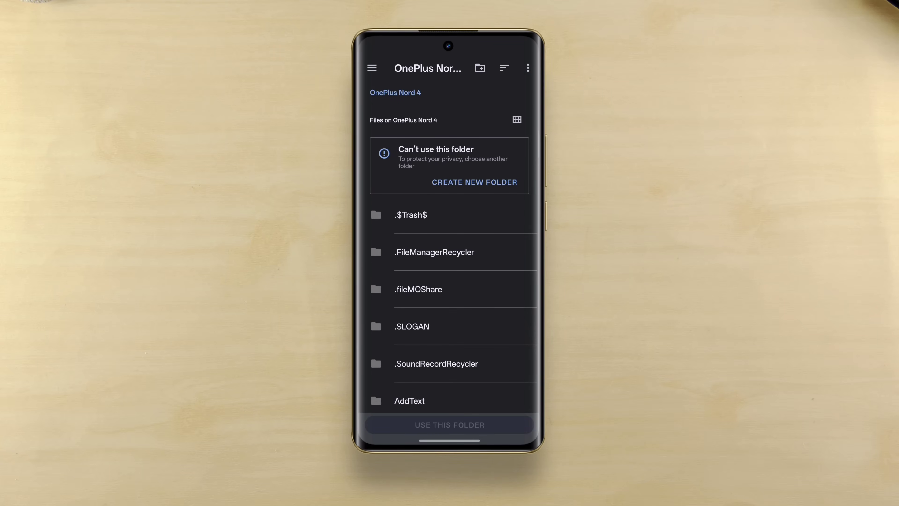
click(473, 181)
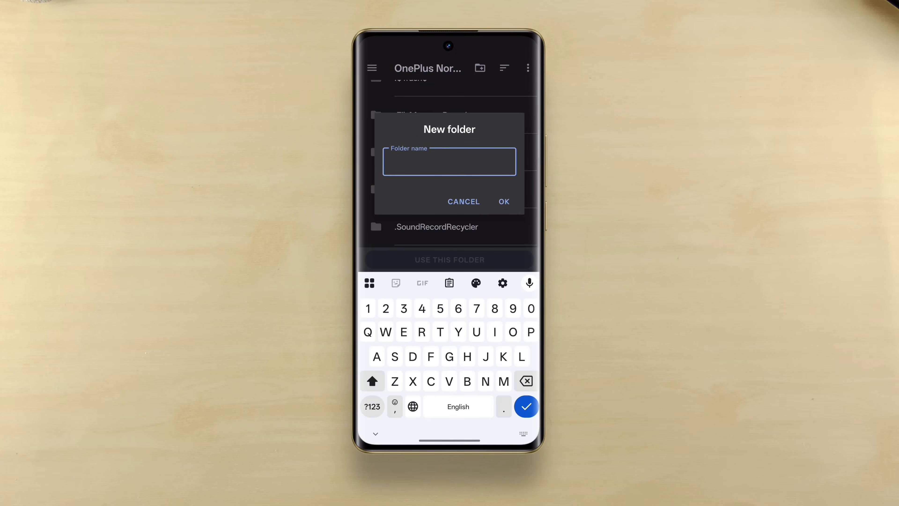
text(Kustom)
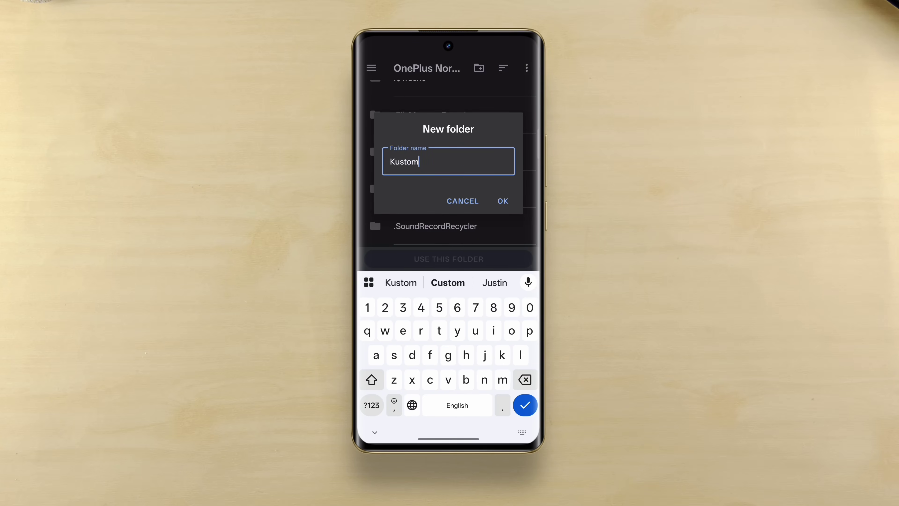
click(502, 201)
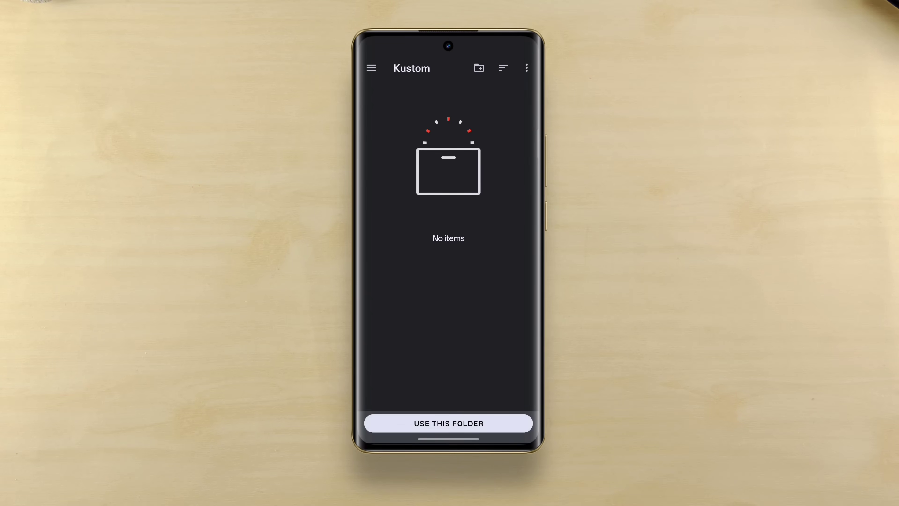
click(448, 423)
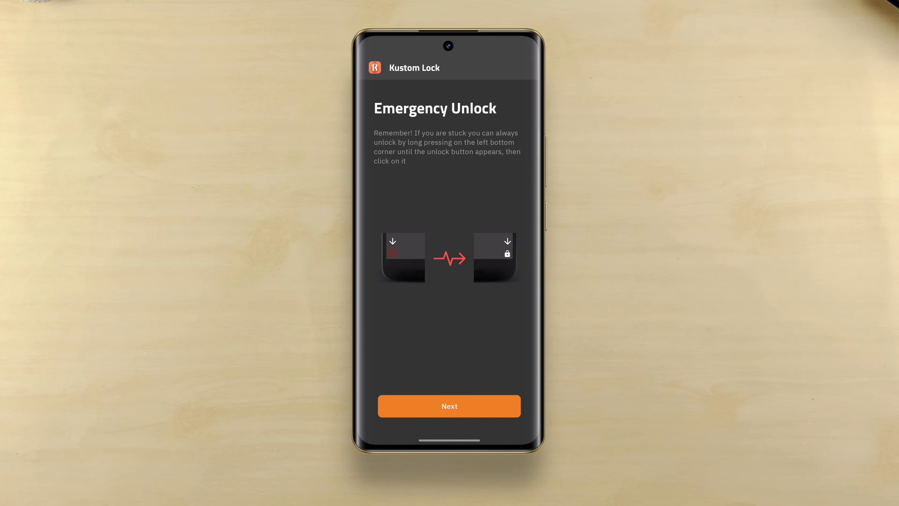
- Move past the Emergency Unlock page and return to the home screen
click(449, 405)
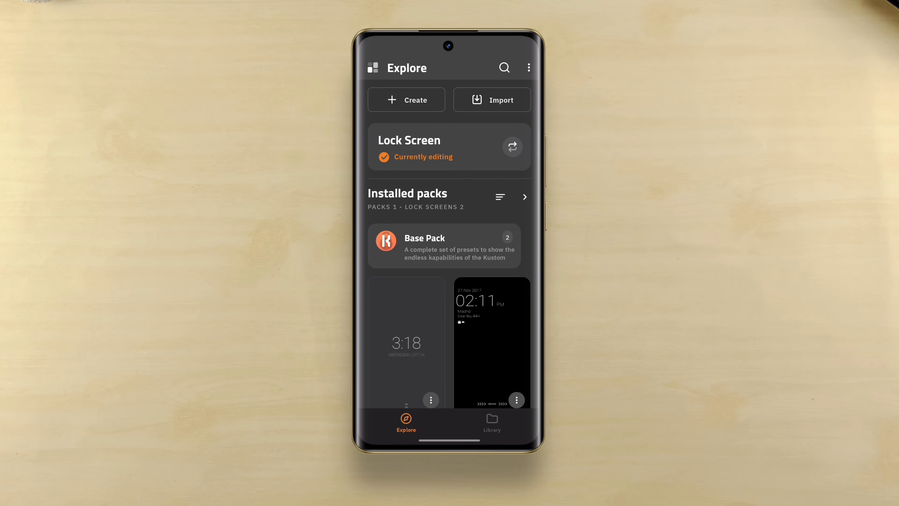
click(492, 422)
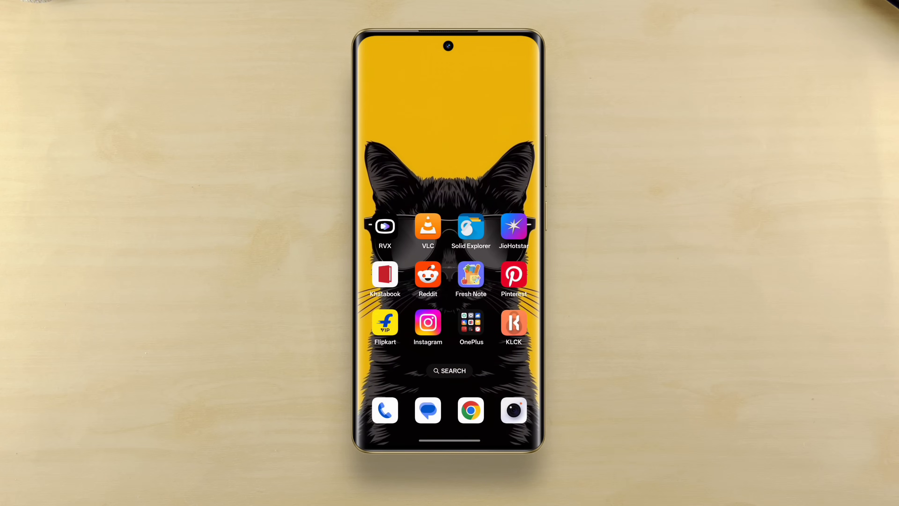
- In Solid Explorer, copy i26_by_techeye_v3.klck from Downloads into Kustom's lockscreens folder and select it
click(470, 227)
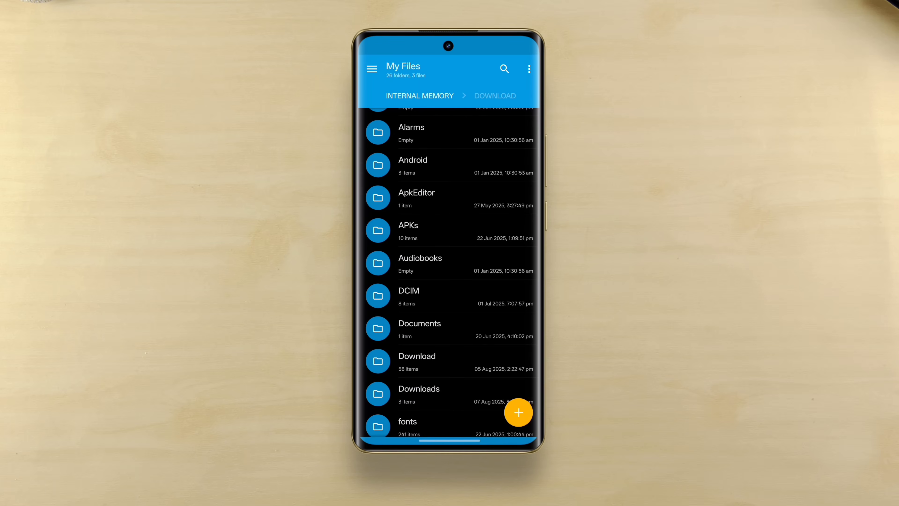
click(419, 394)
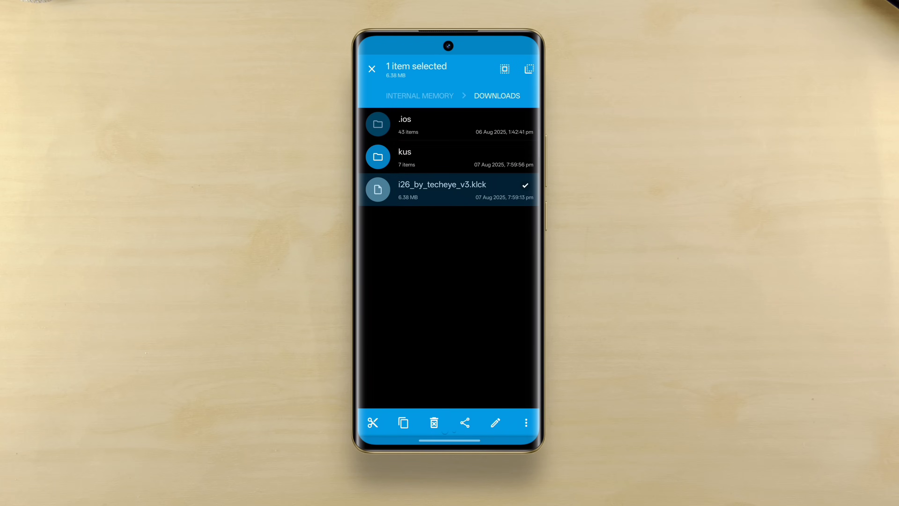
click(373, 423)
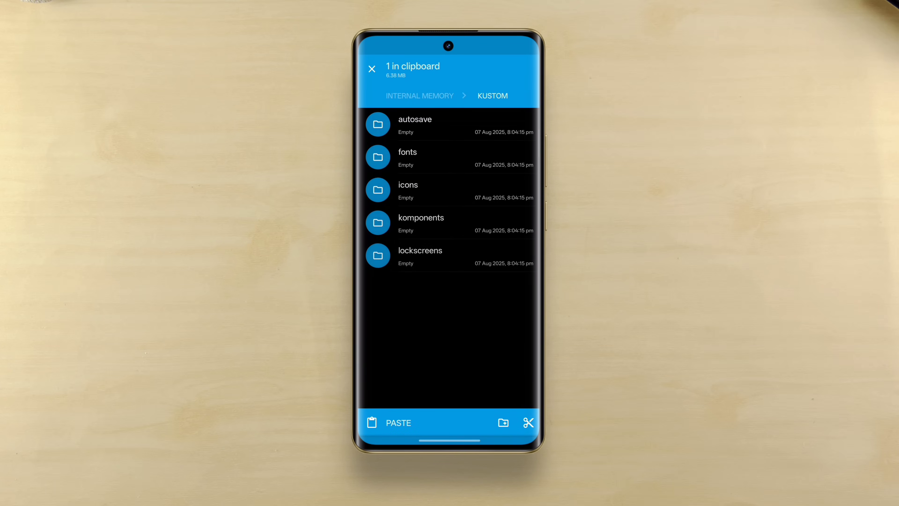
click(419, 257)
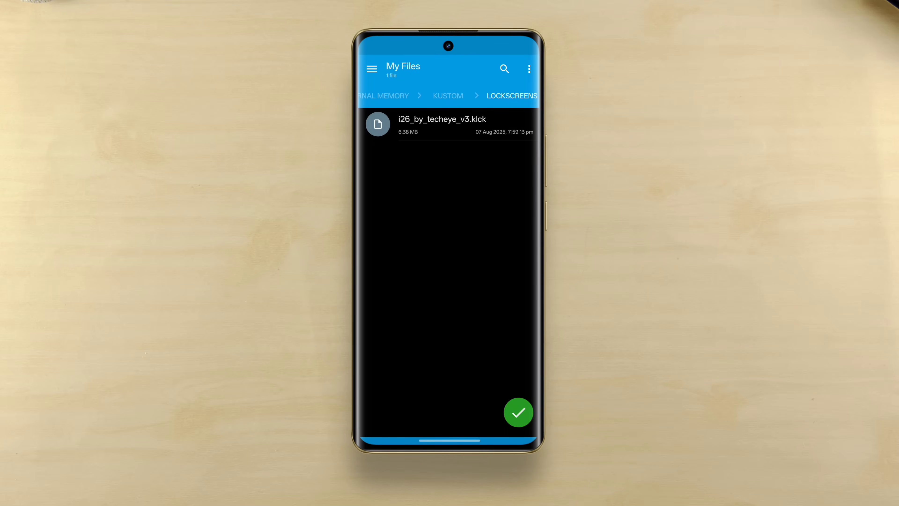
click(518, 412)
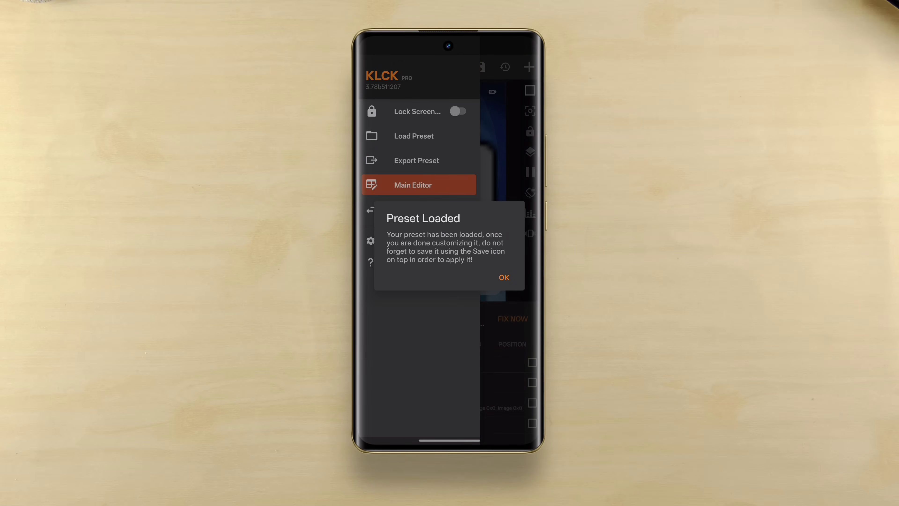
- Acknowledge the loaded preset, allow Kustom Lock notification access, and ignore the remaining requirements
click(504, 276)
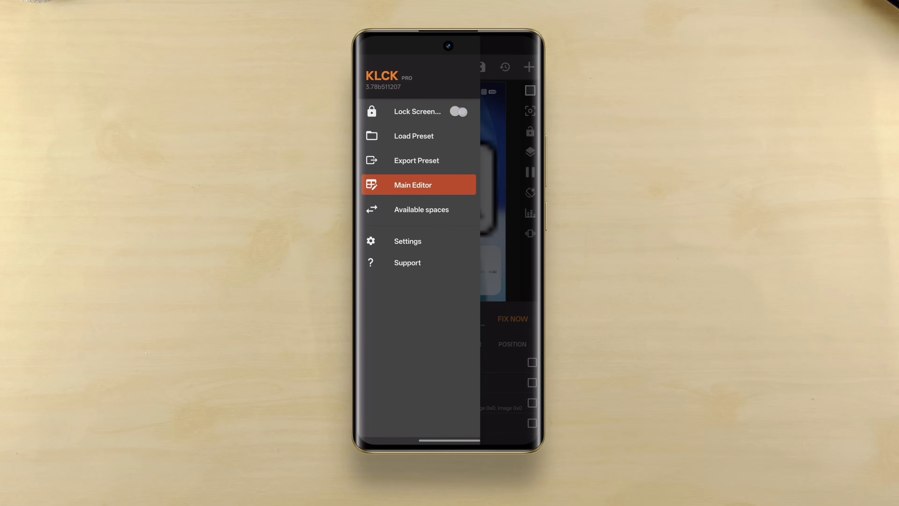
click(416, 185)
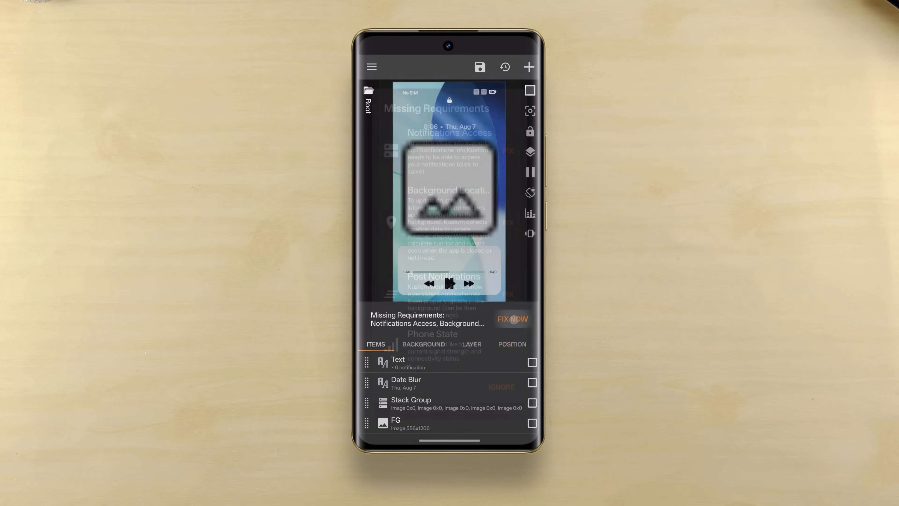
click(512, 319)
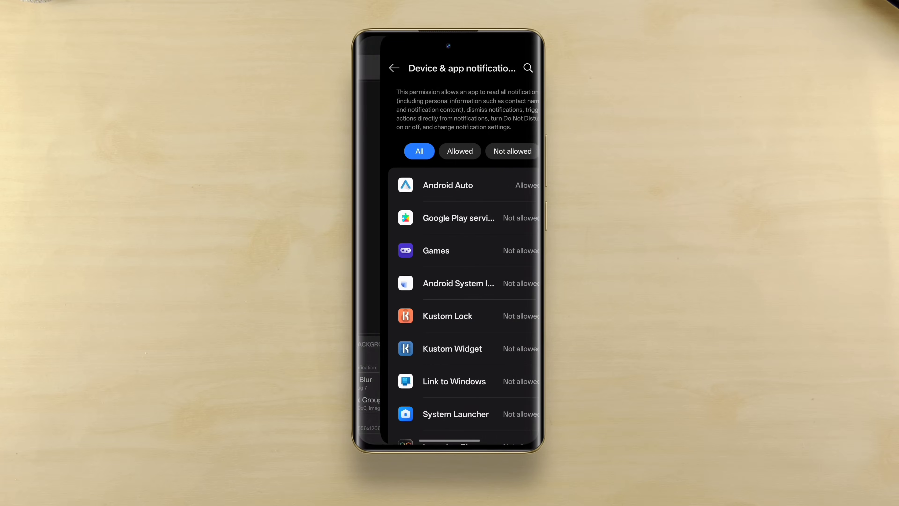
click(447, 316)
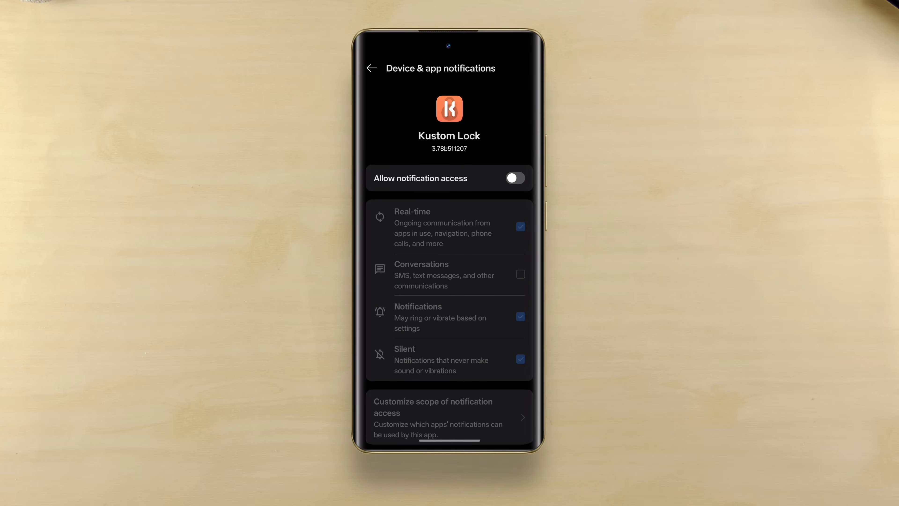
click(514, 178)
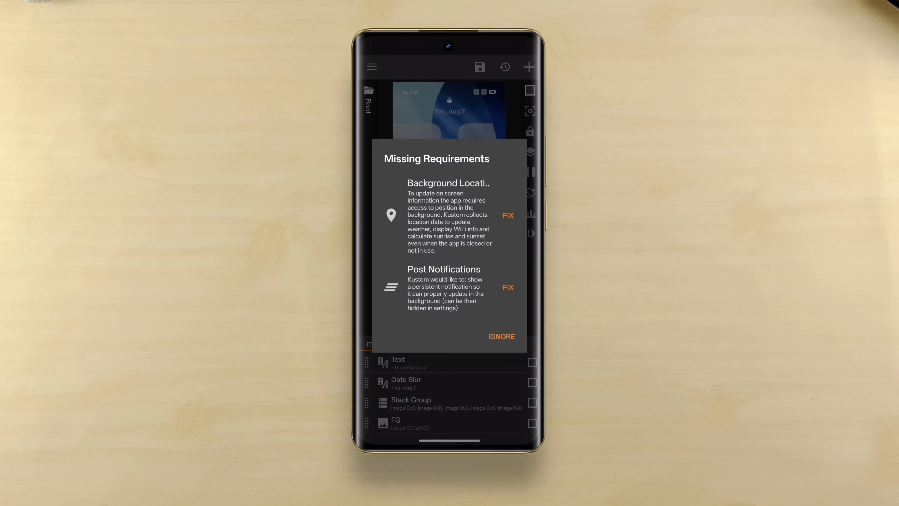
click(501, 336)
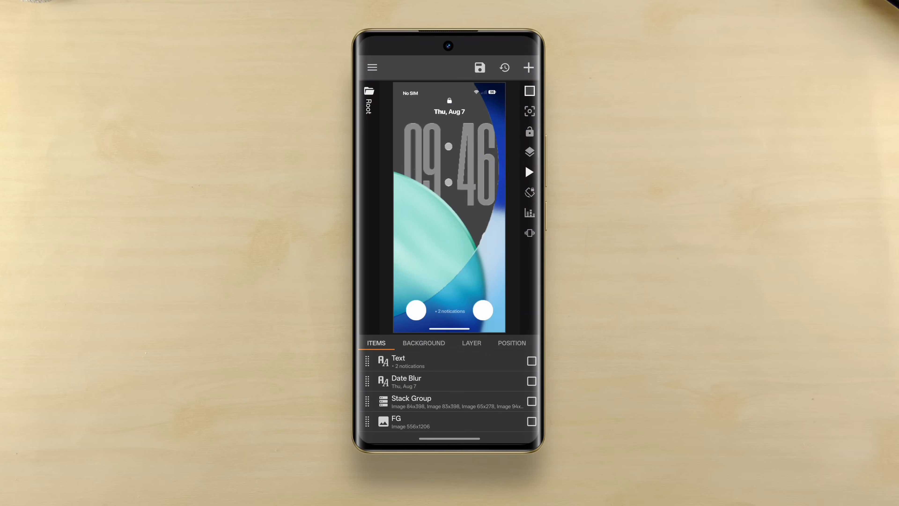
- Set the background bitmap to the yellow cat-in-sunglasses photo from the picker
click(424, 343)
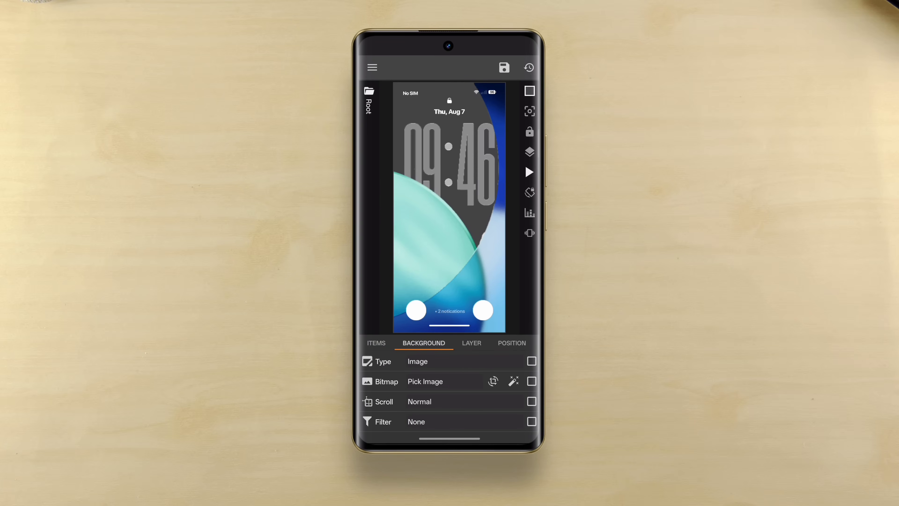
click(425, 382)
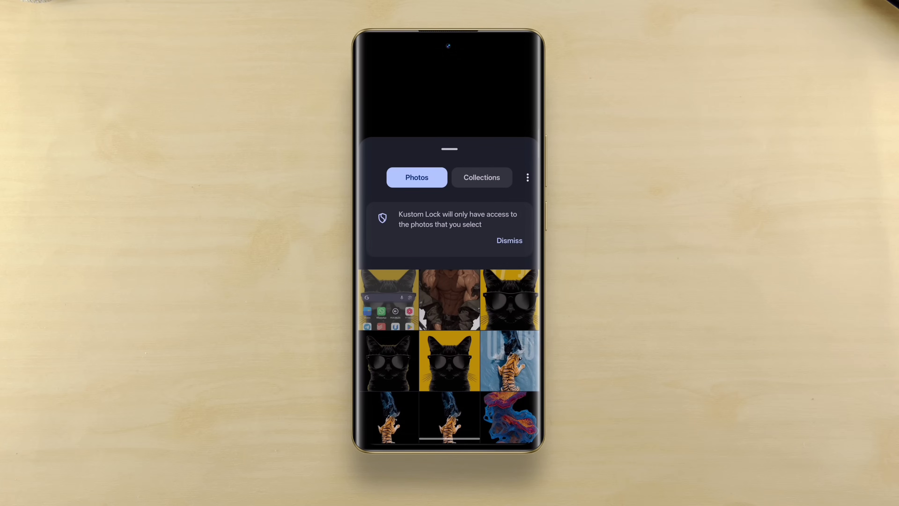
scroll(down, 3)
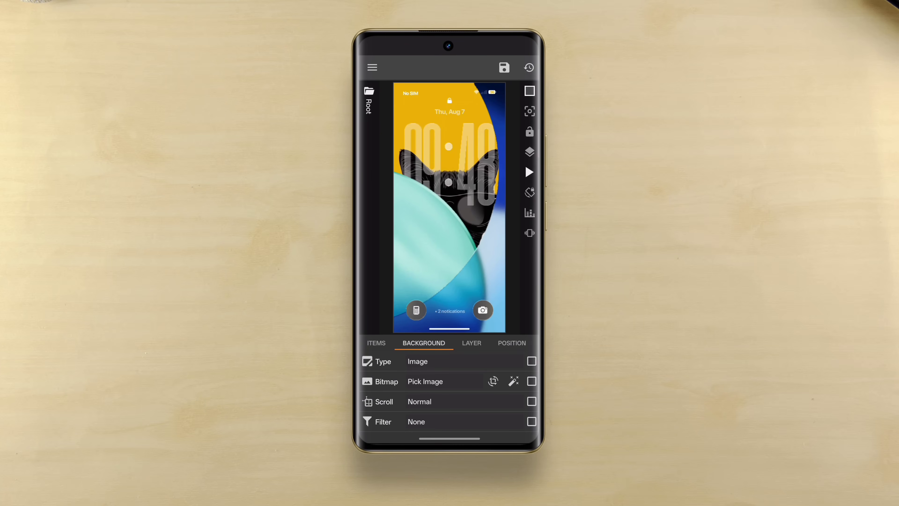
click(376, 343)
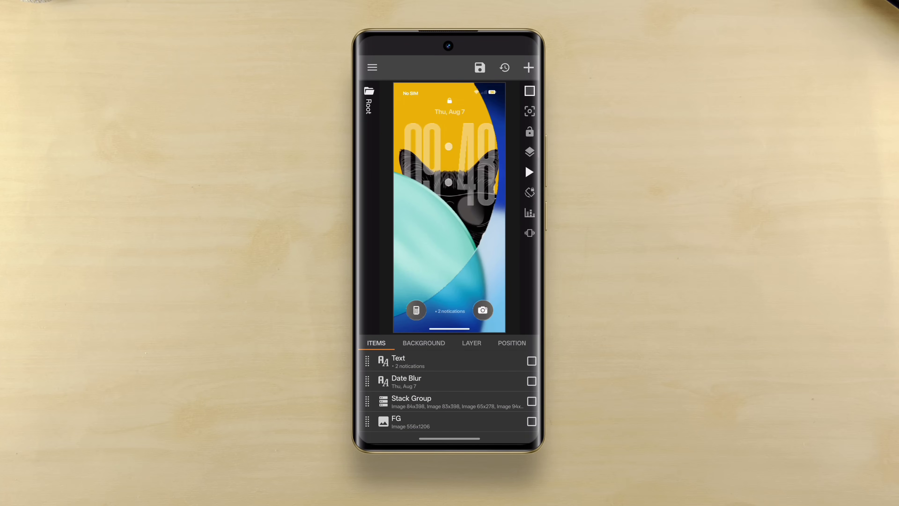
- Use the cat cutout as the FG foreground image at width 917 and save the preset
click(396, 422)
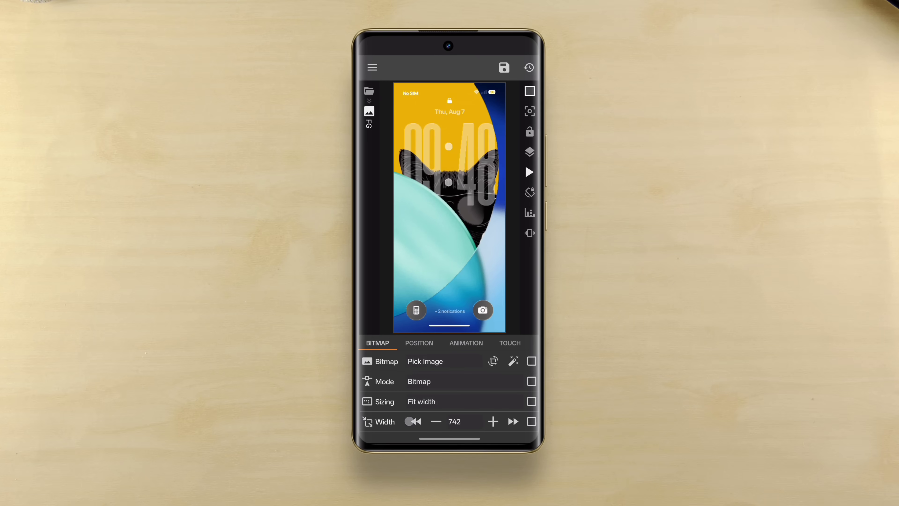
click(425, 361)
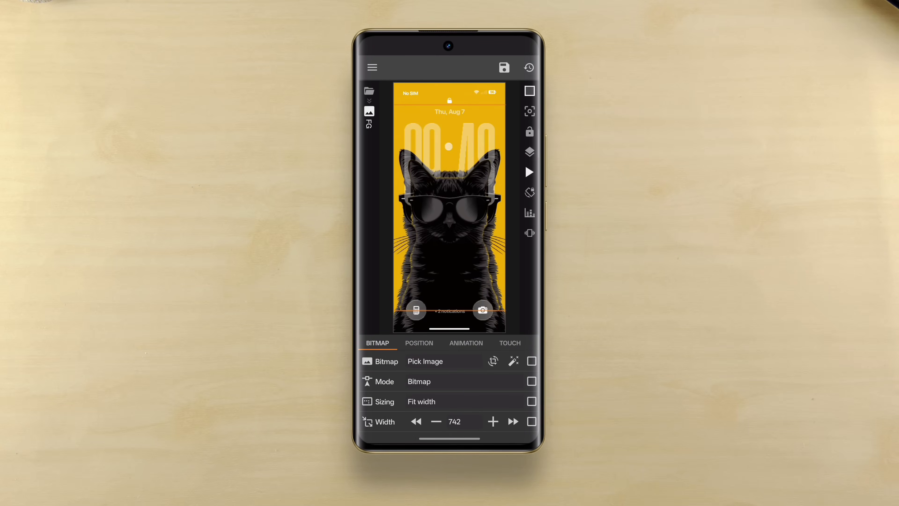
click(512, 422)
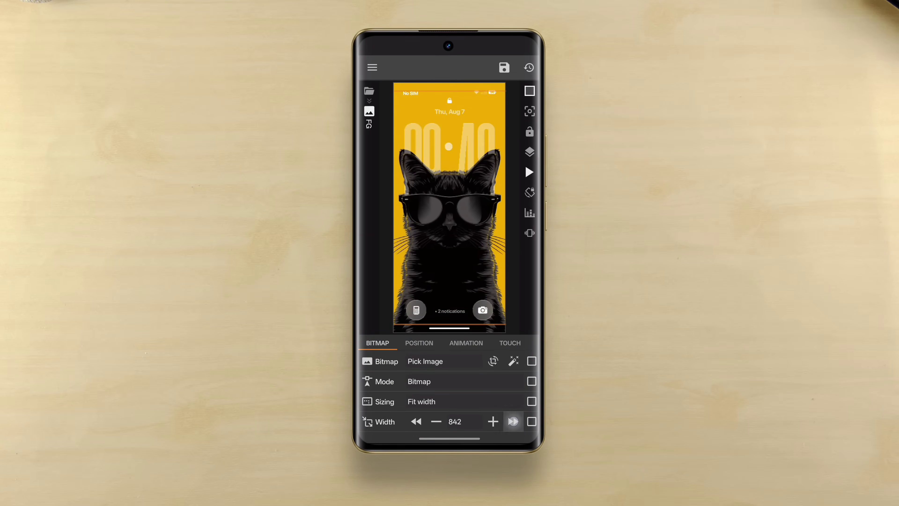
click(492, 422)
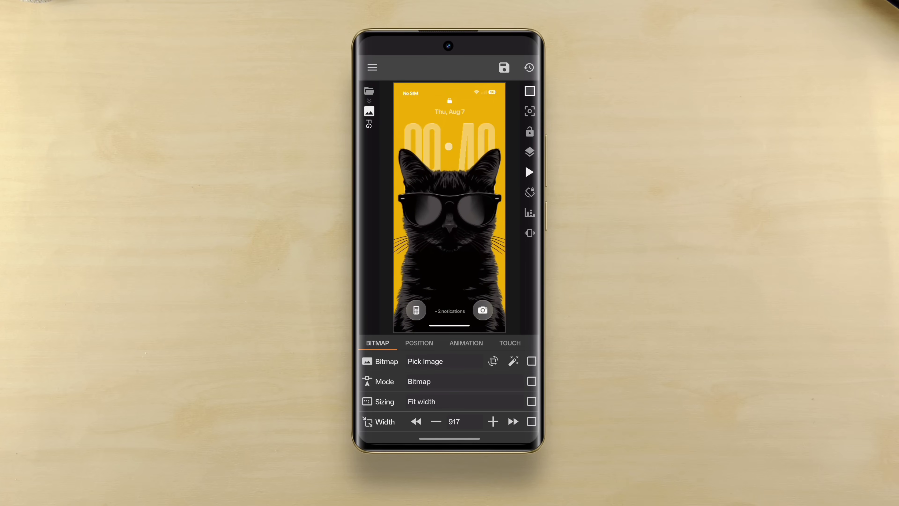
click(504, 67)
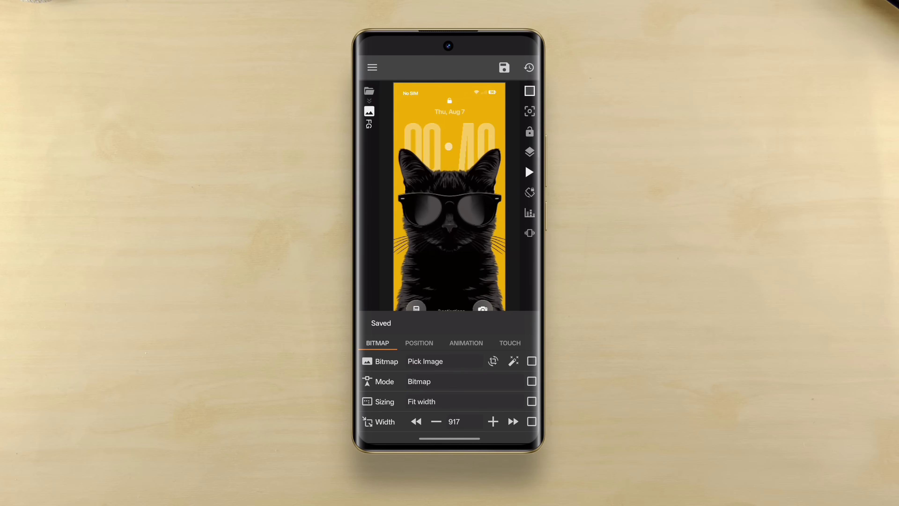